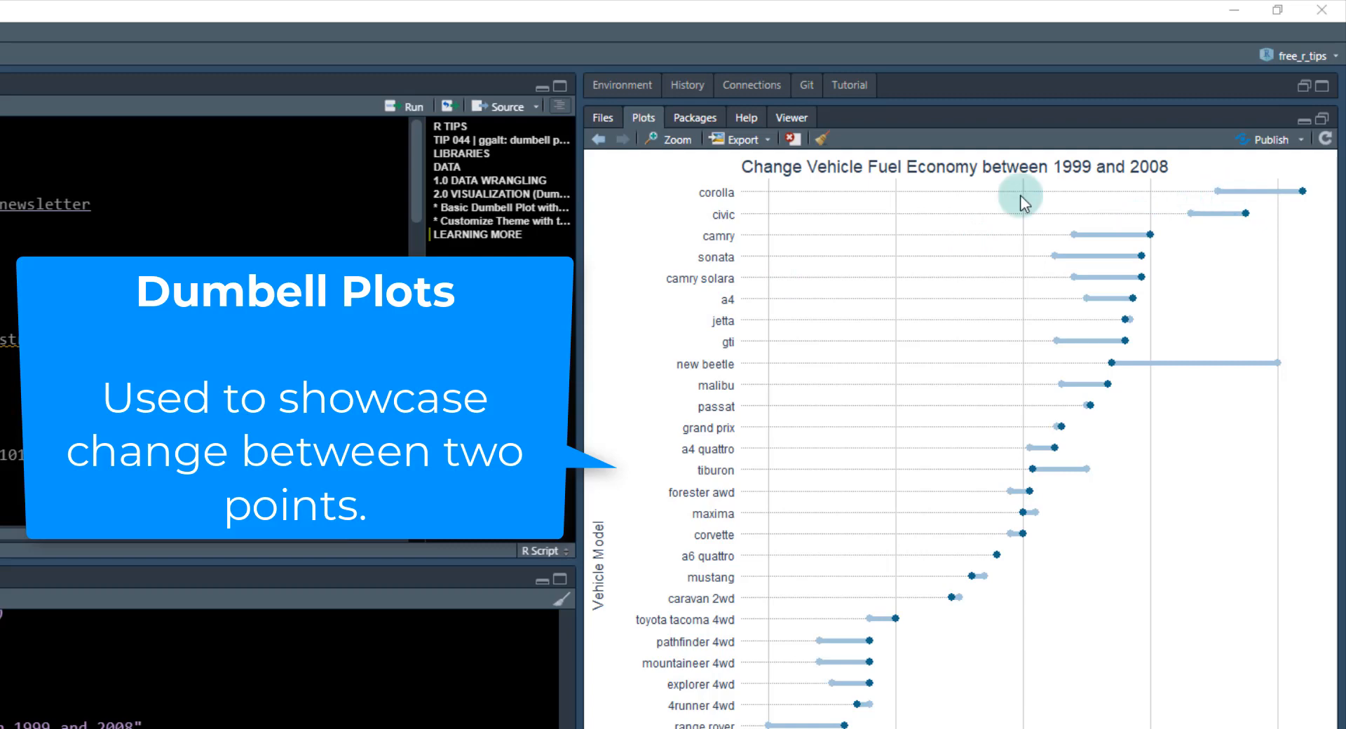
pyautogui.moveTo(1215, 199)
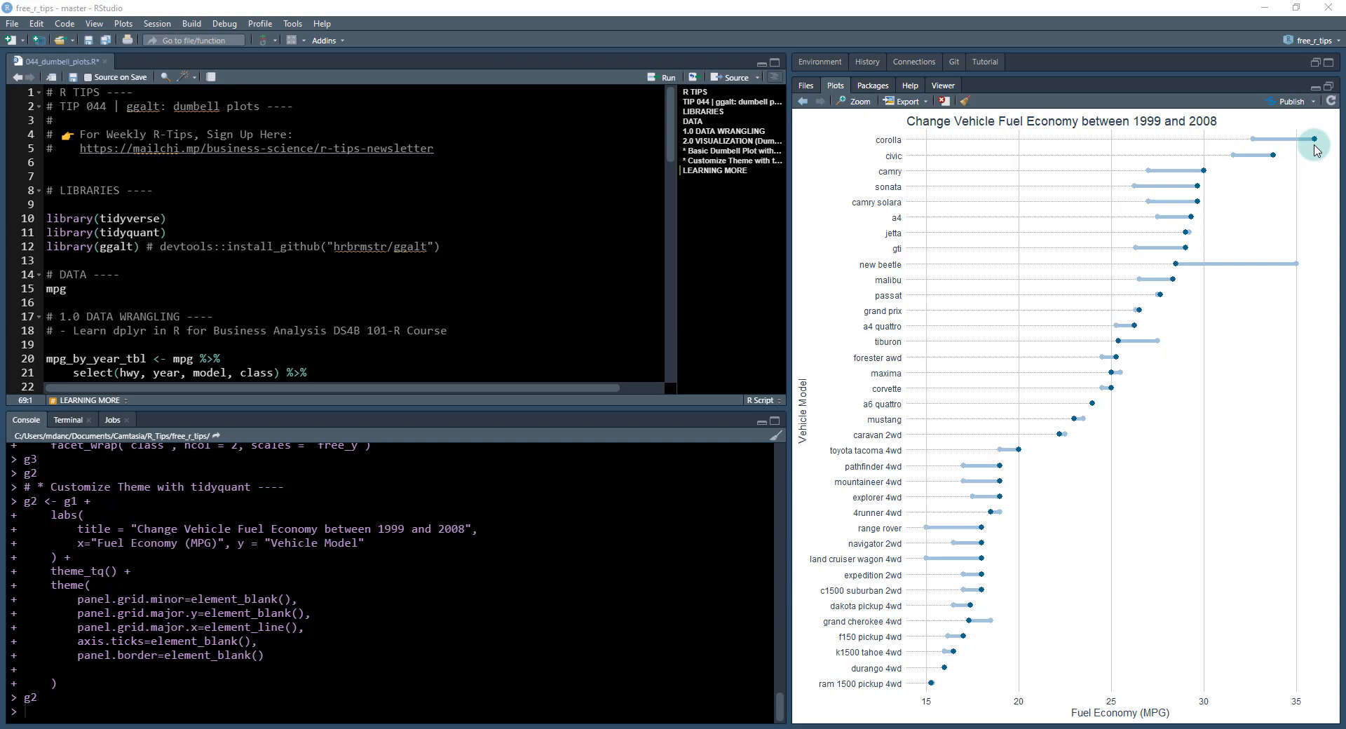
pyautogui.moveTo(1263, 189)
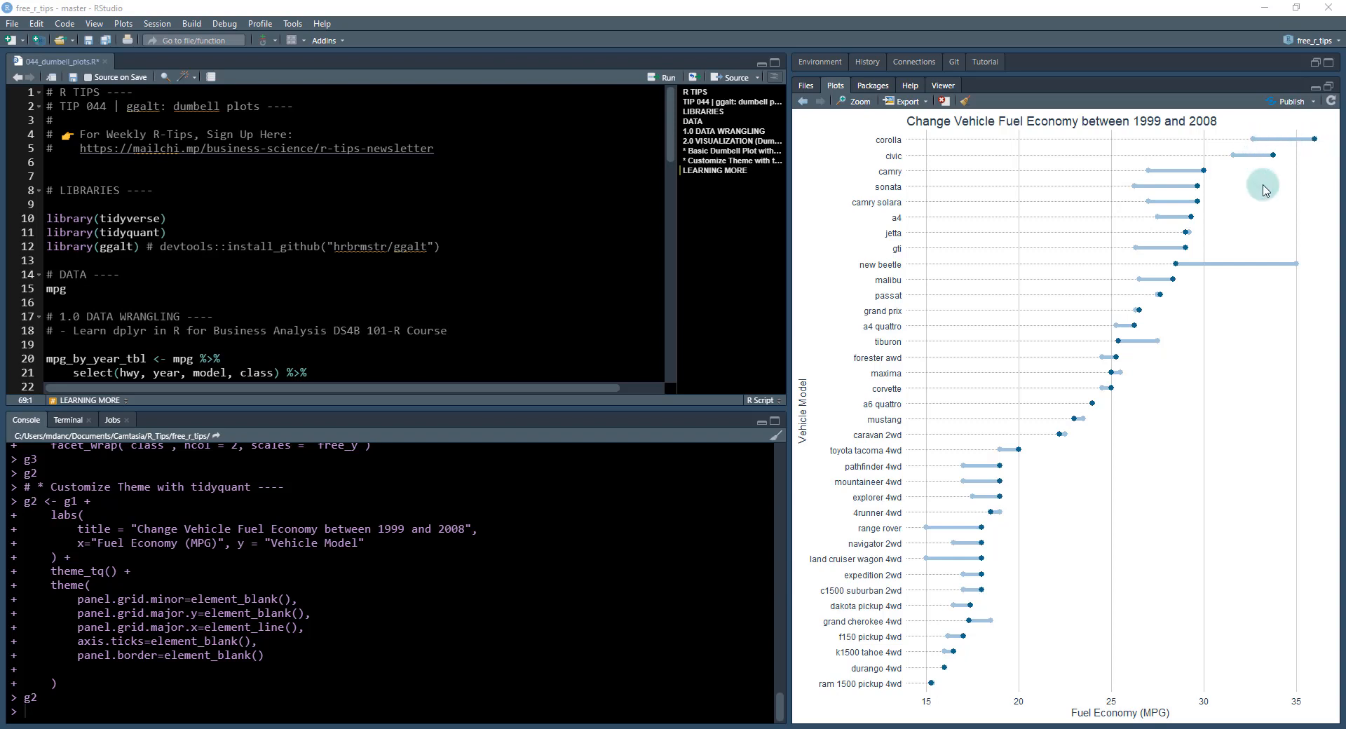
pyautogui.moveTo(1063, 195)
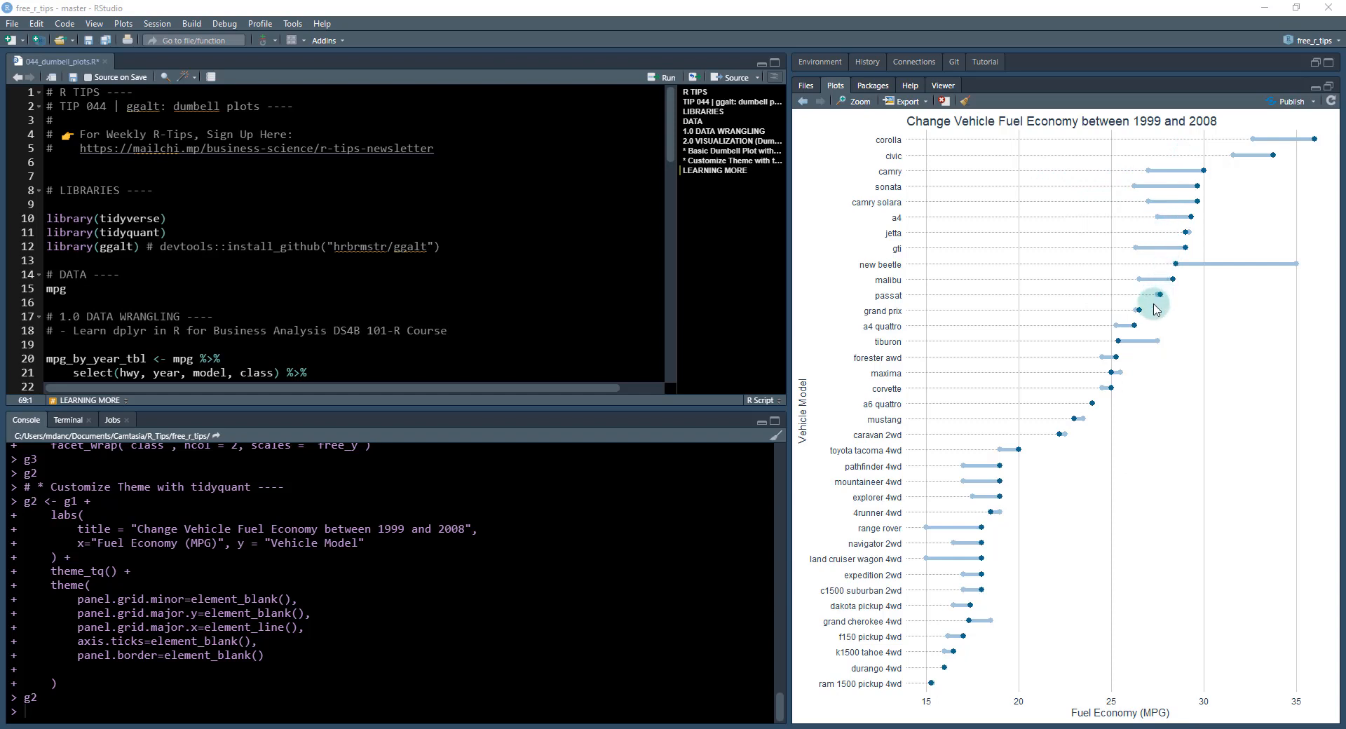
pyautogui.moveTo(1084, 333)
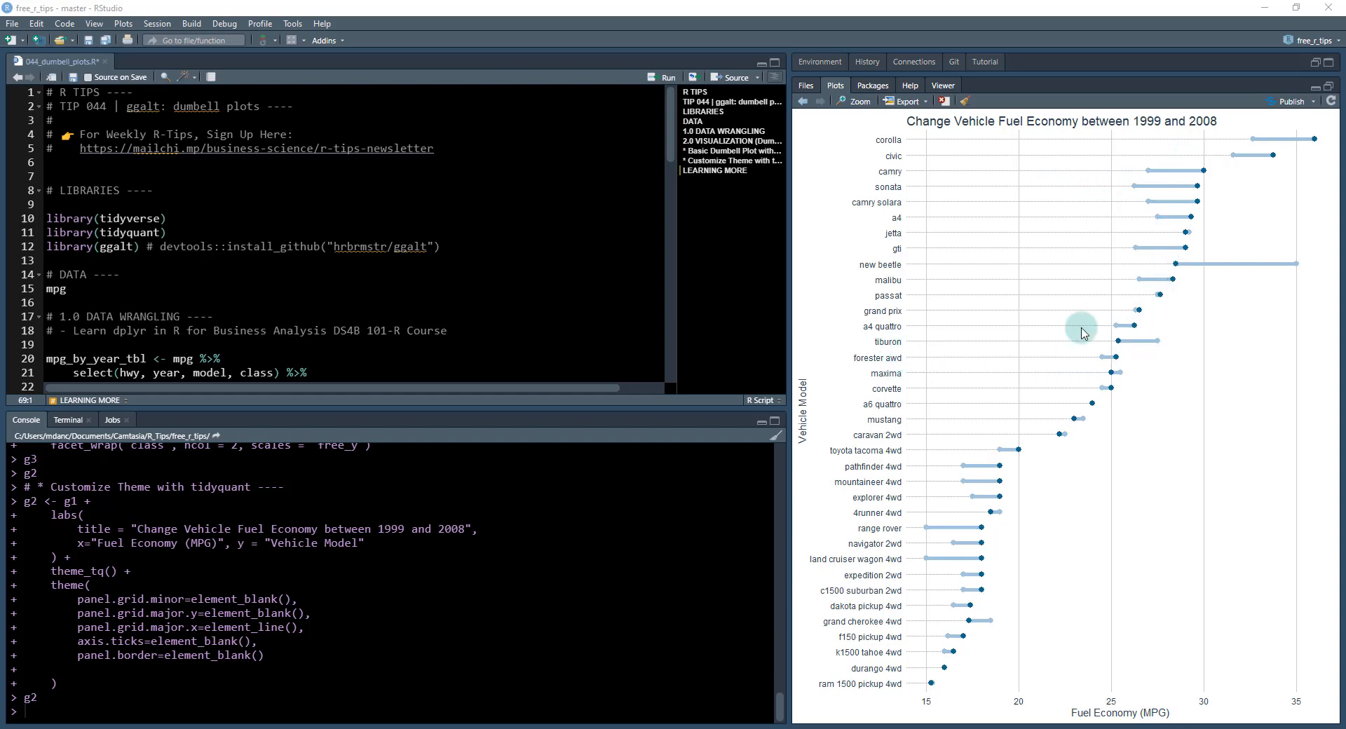
pyautogui.moveTo(1298, 271)
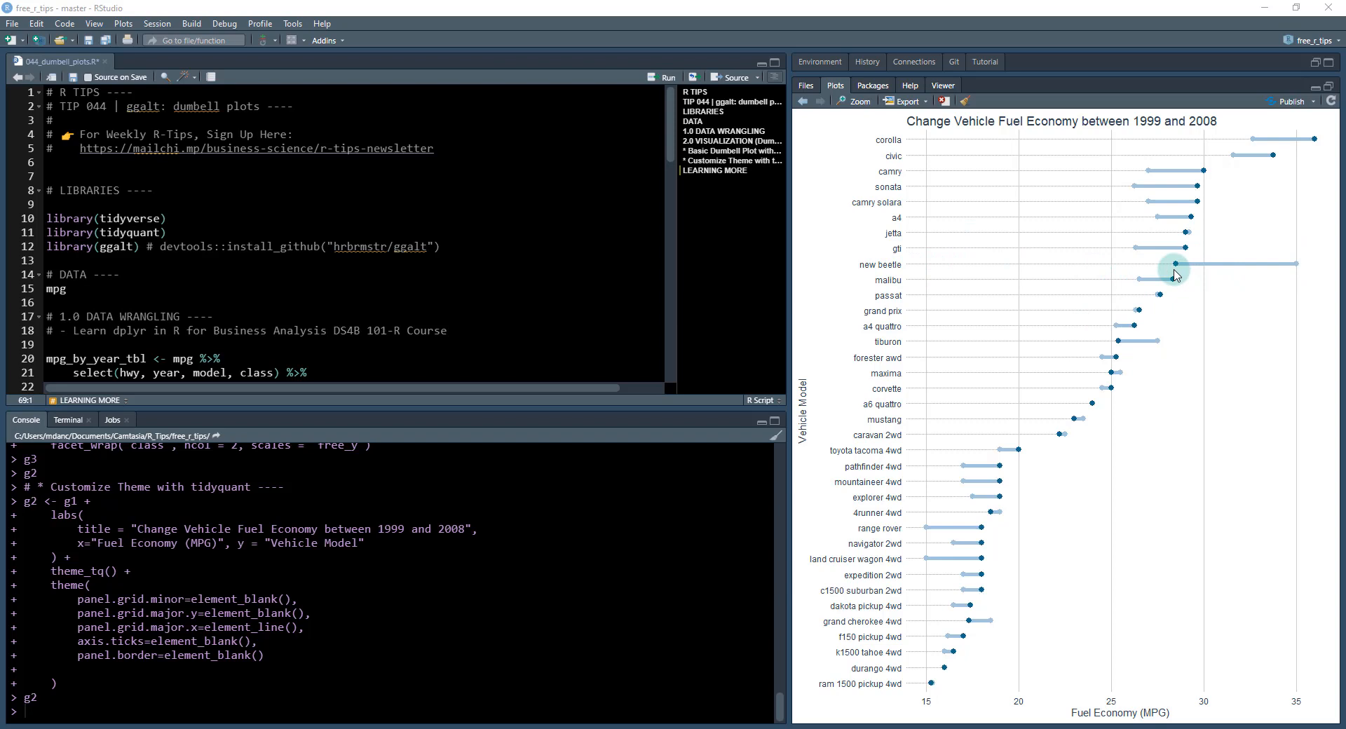
pyautogui.moveTo(1183, 275)
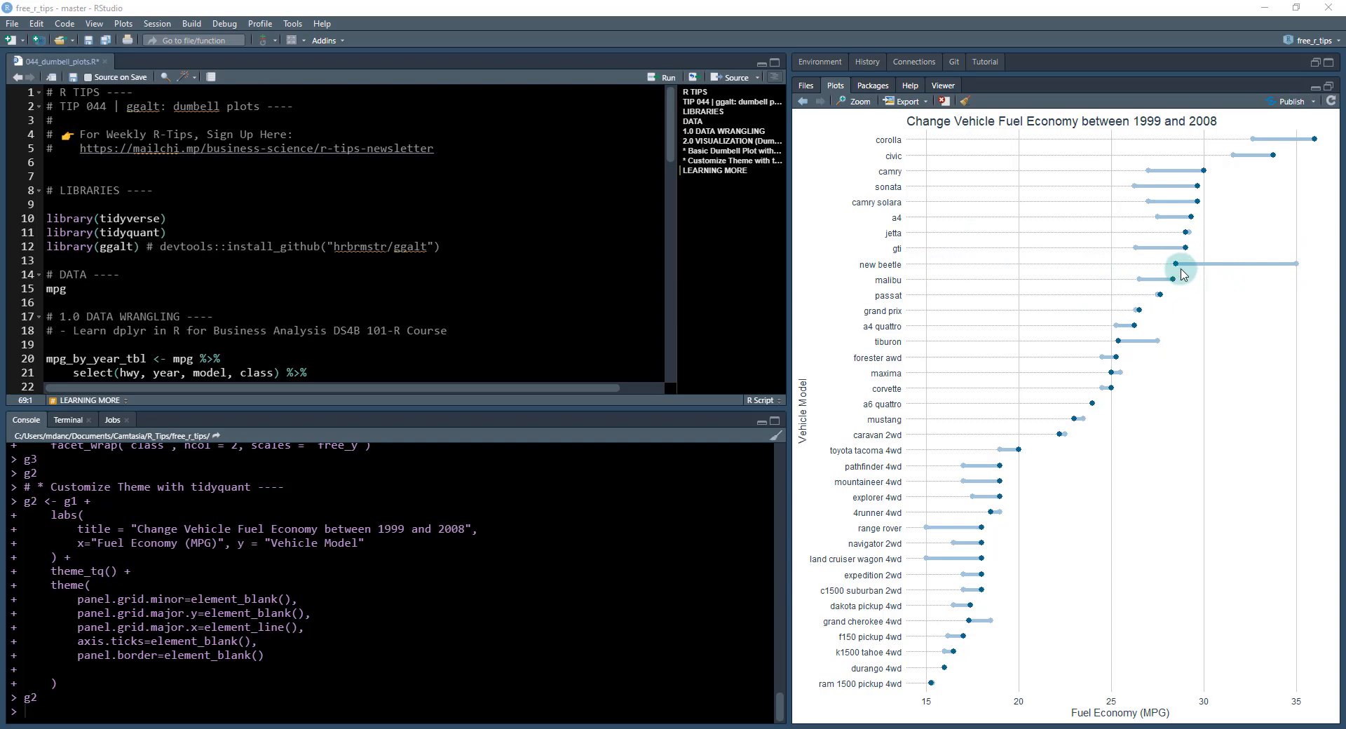
pyautogui.moveTo(834, 469)
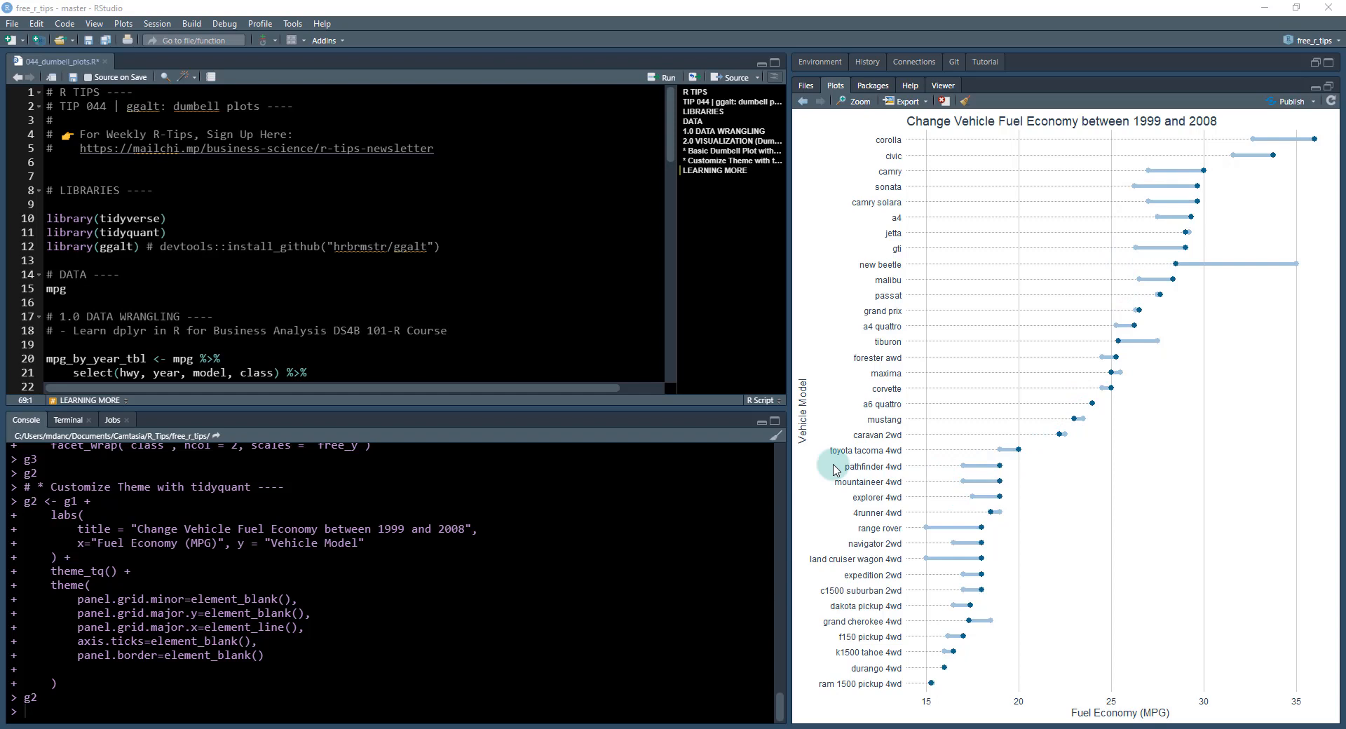
pyautogui.moveTo(125, 171)
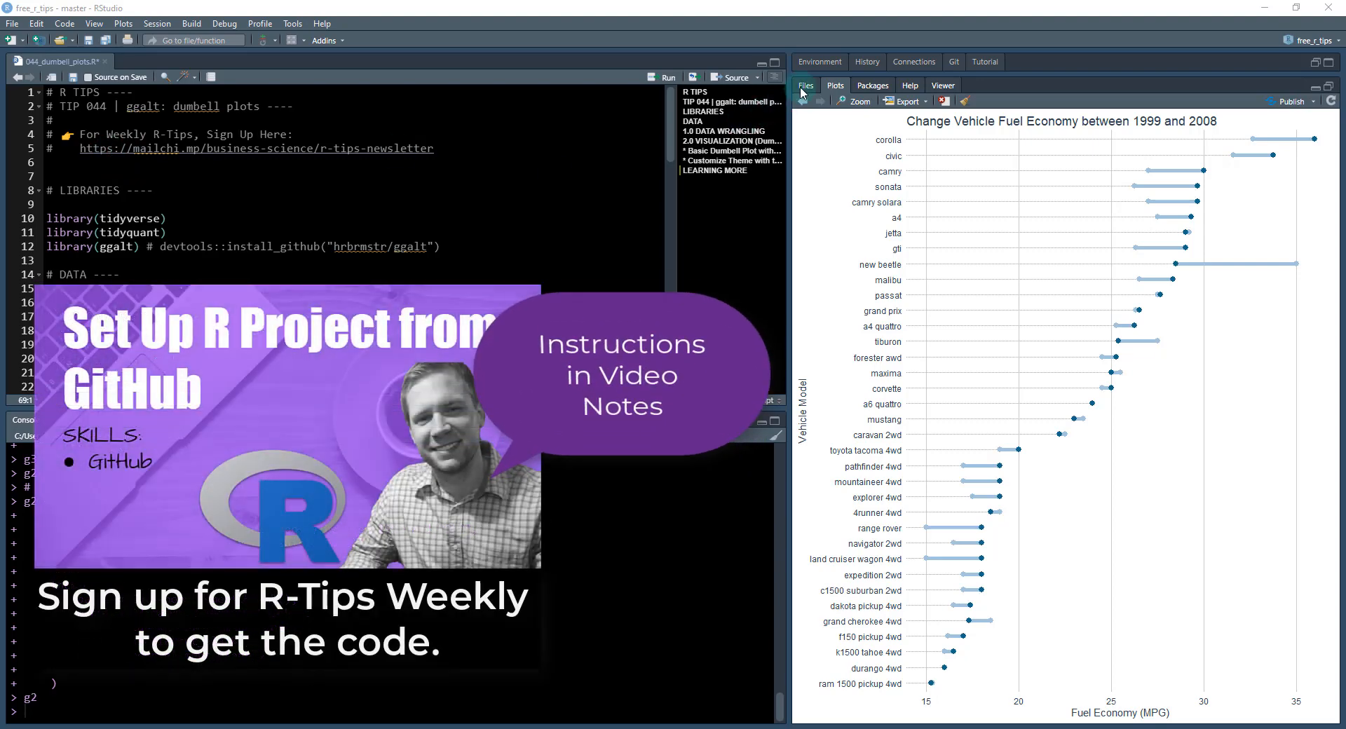
# Step: Browse the project files, then show the Git changes listing the untracked dumbbell plots folder
pyautogui.click(805, 85)
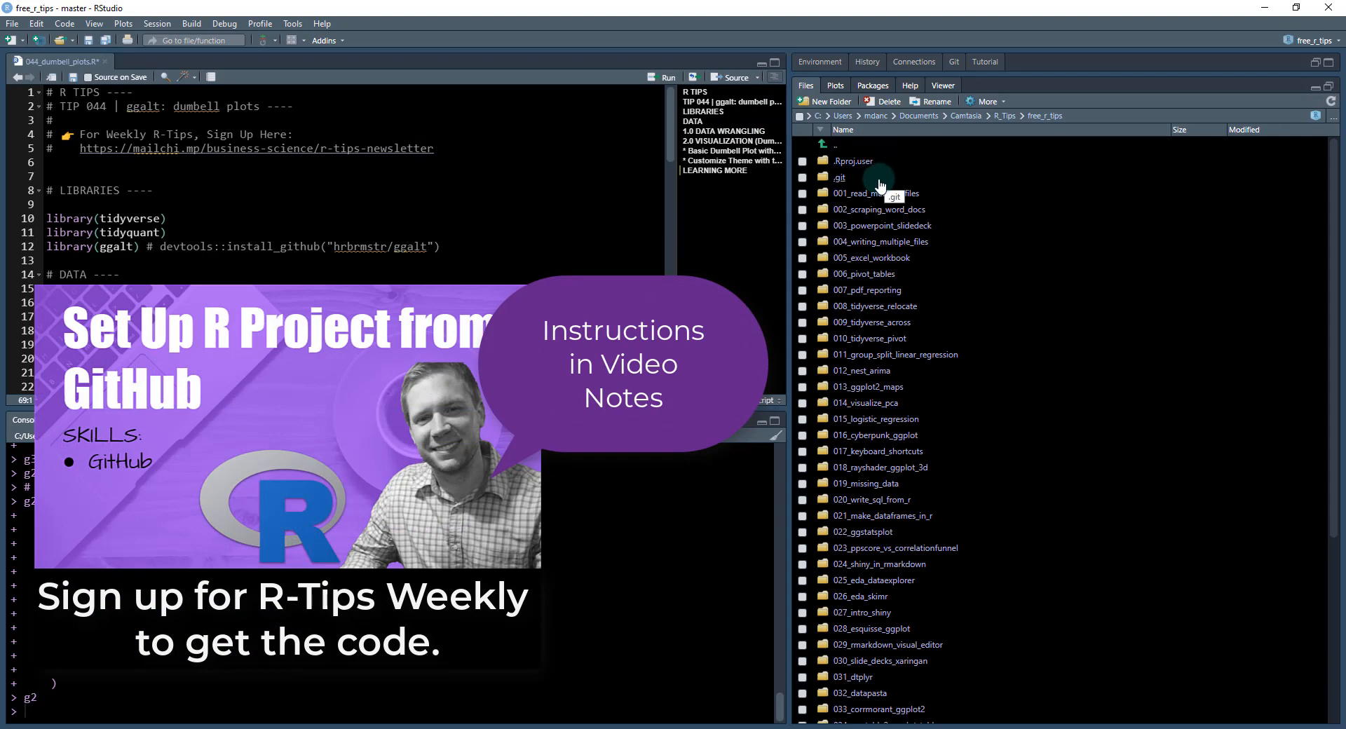
pyautogui.scroll(-3)
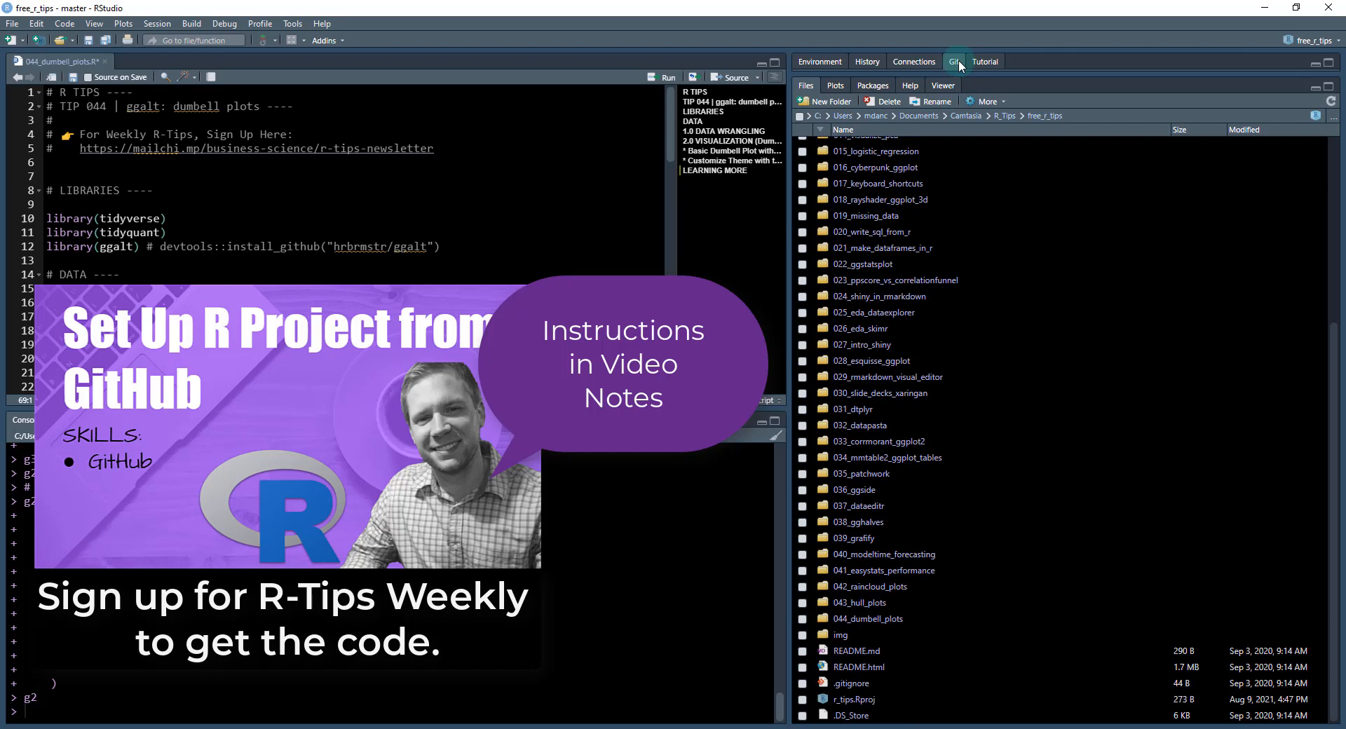
pyautogui.click(954, 61)
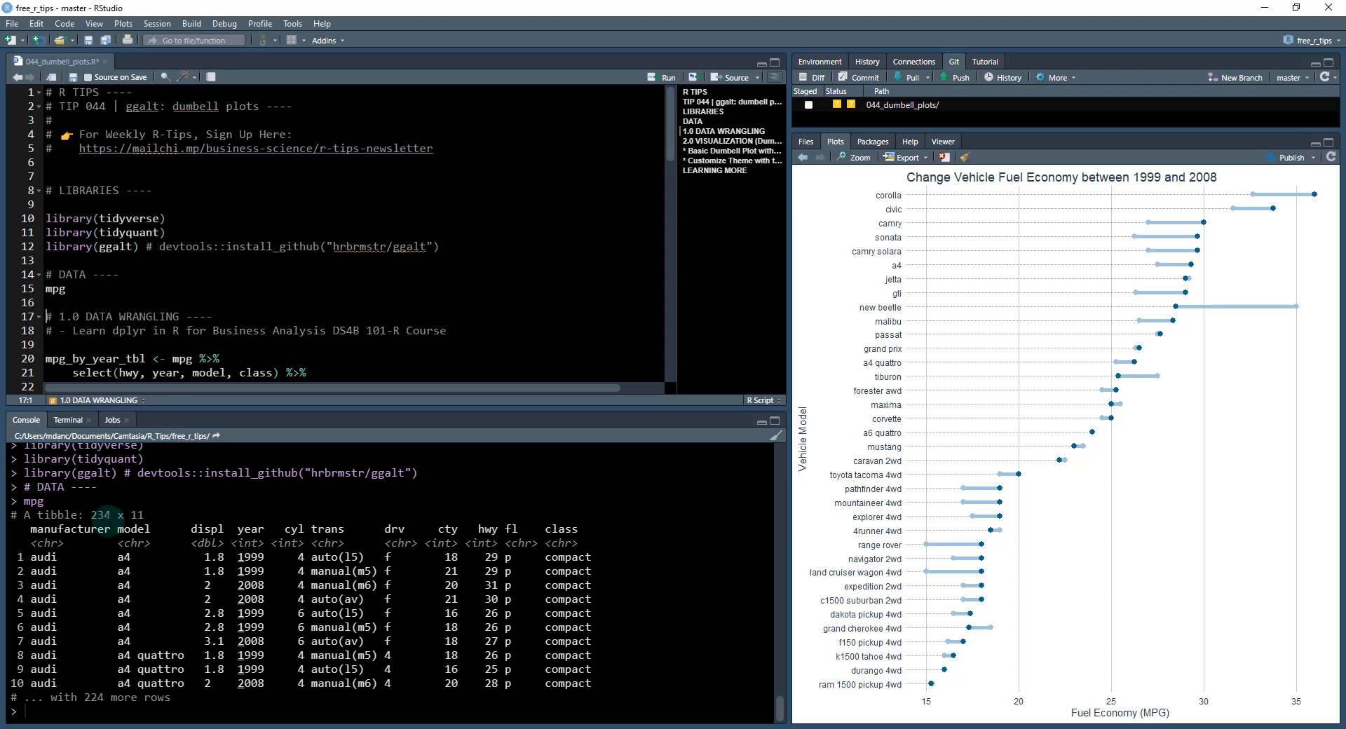
pyautogui.moveTo(174, 527)
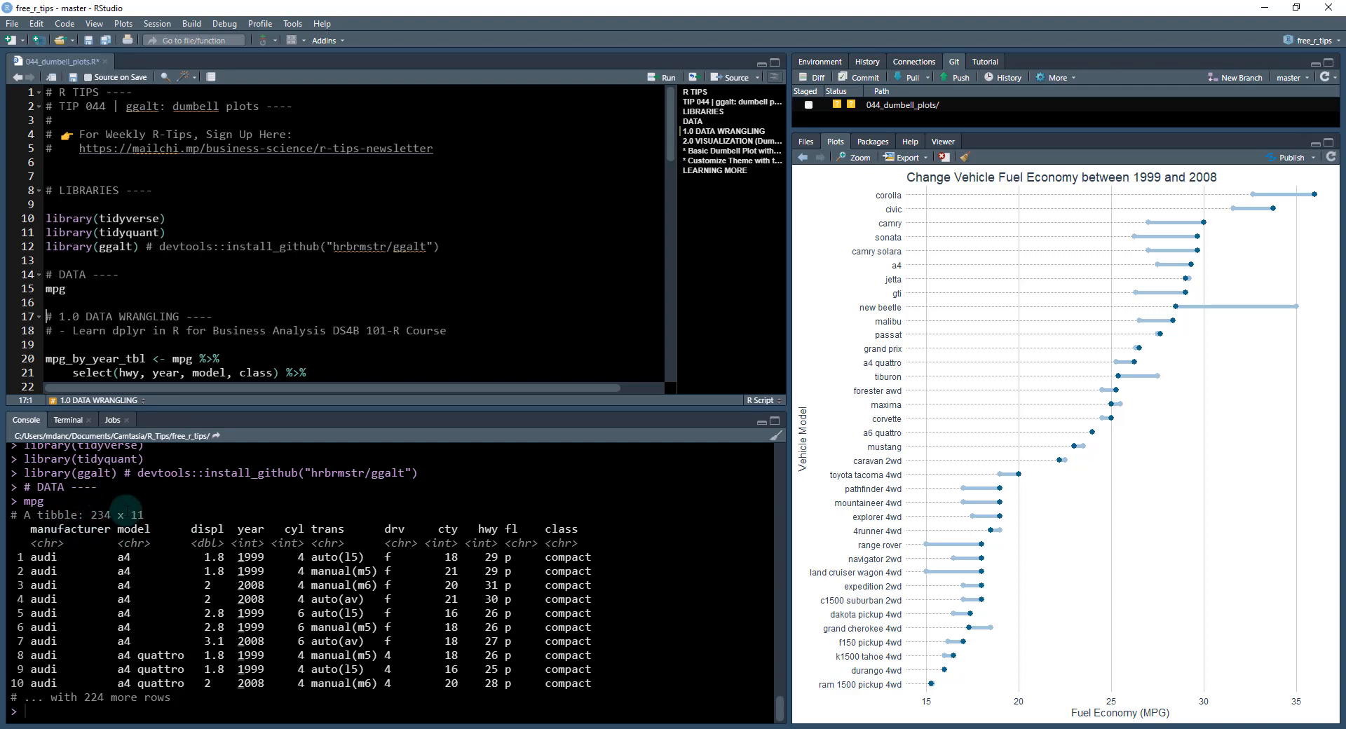
pyautogui.moveTo(490, 528)
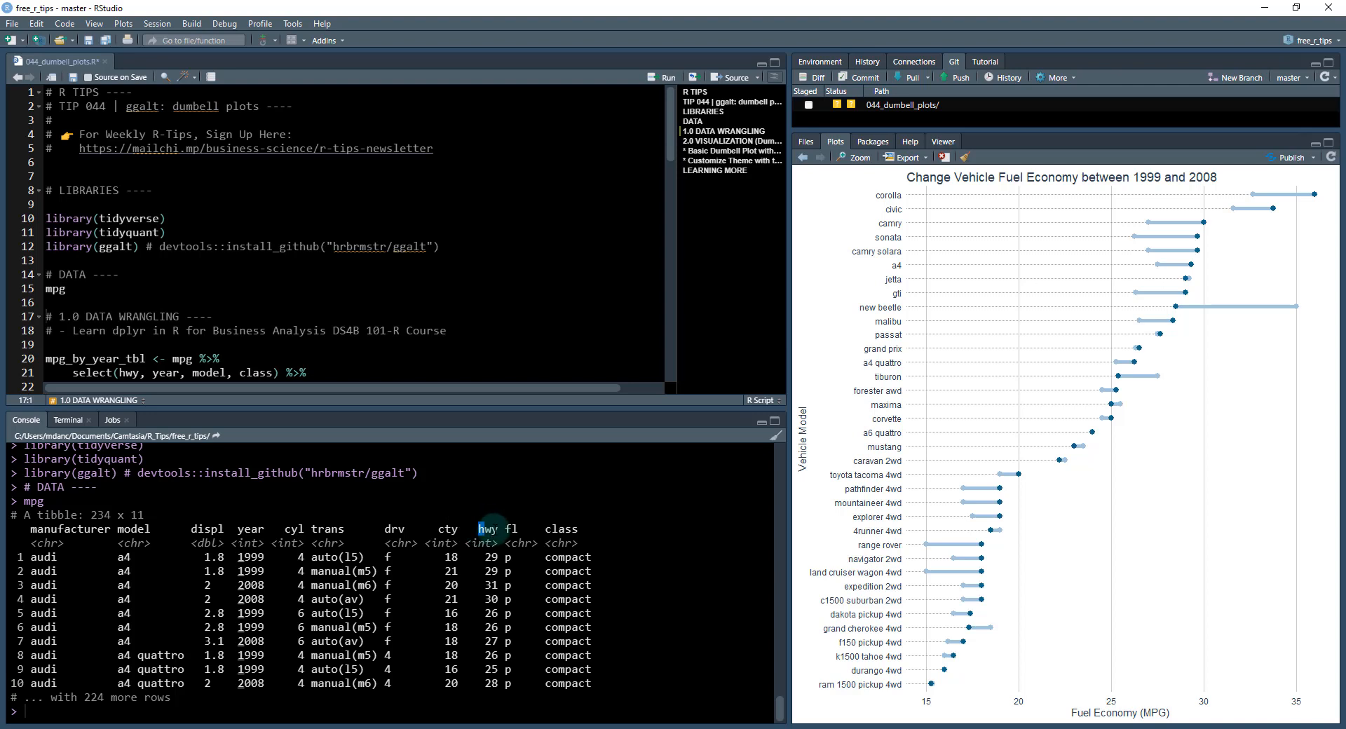
pyautogui.doubleClick(446, 528)
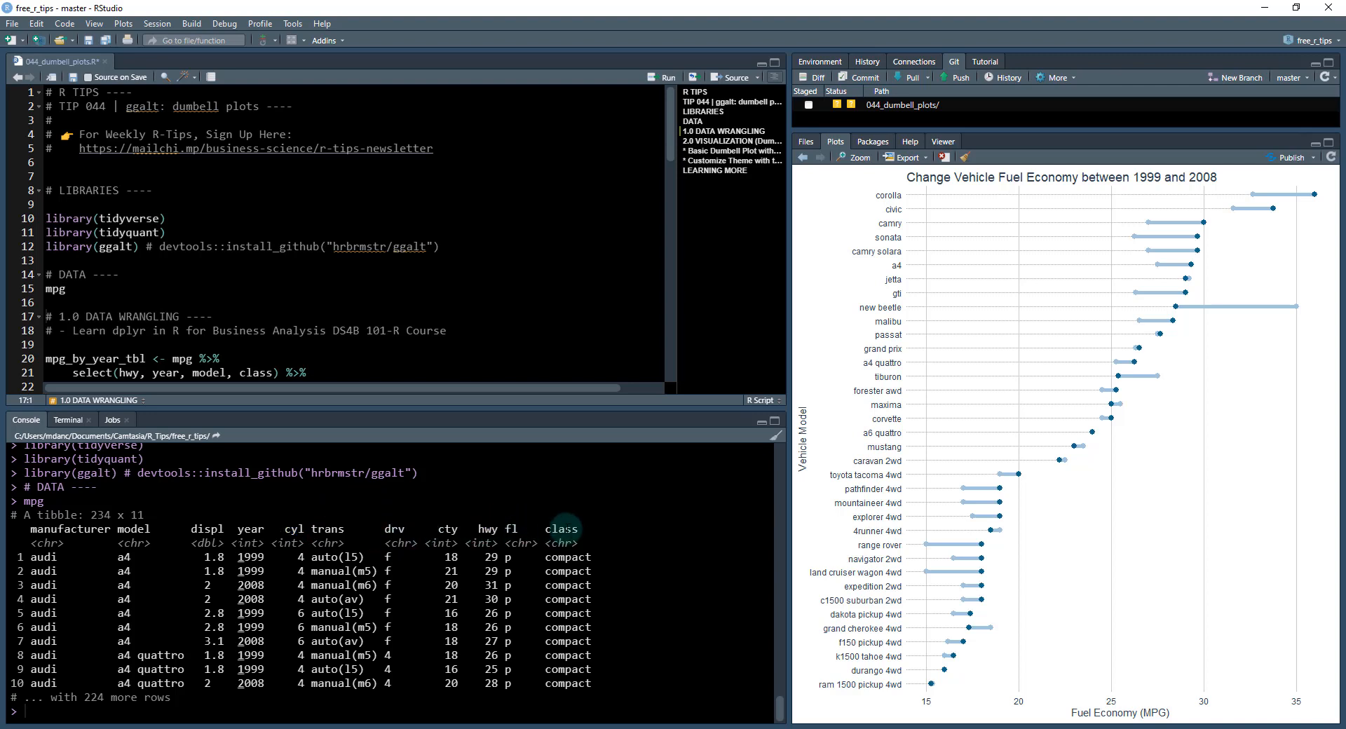
pyautogui.doubleClick(73, 528)
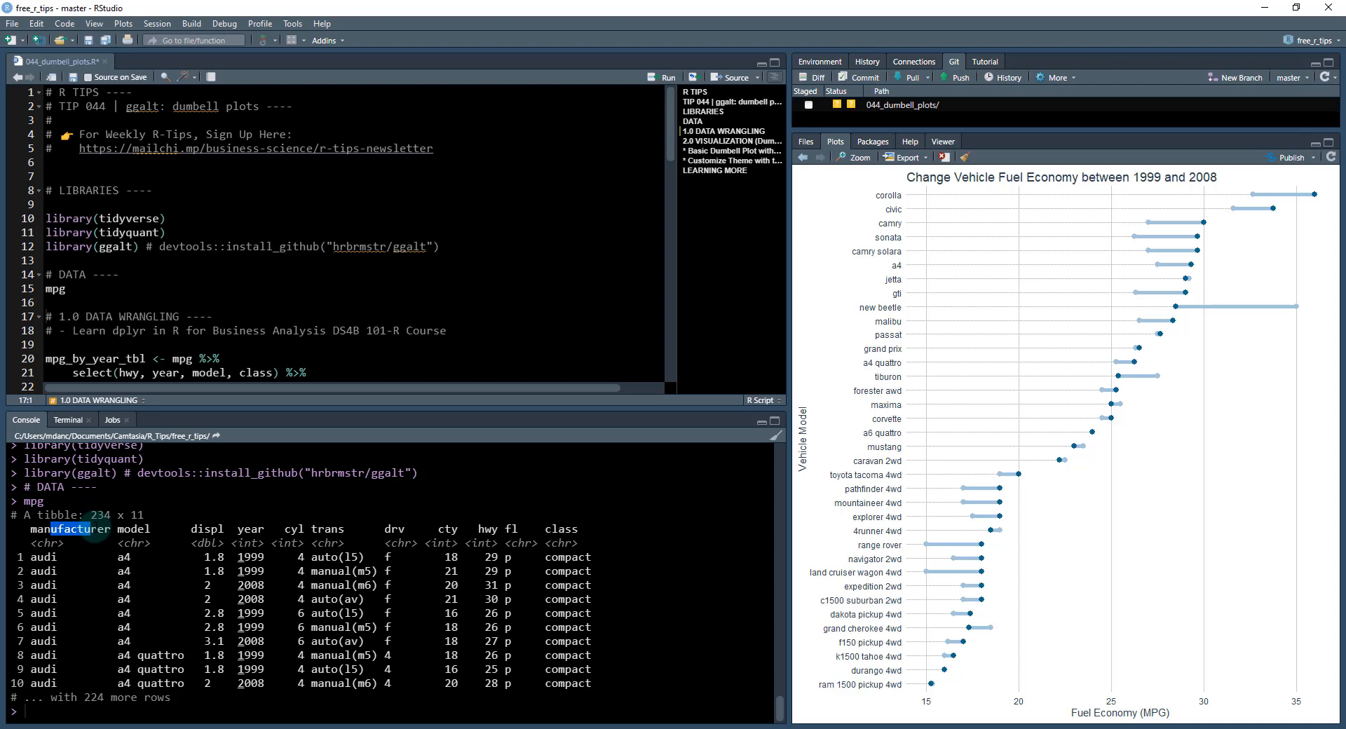
pyautogui.doubleClick(133, 528)
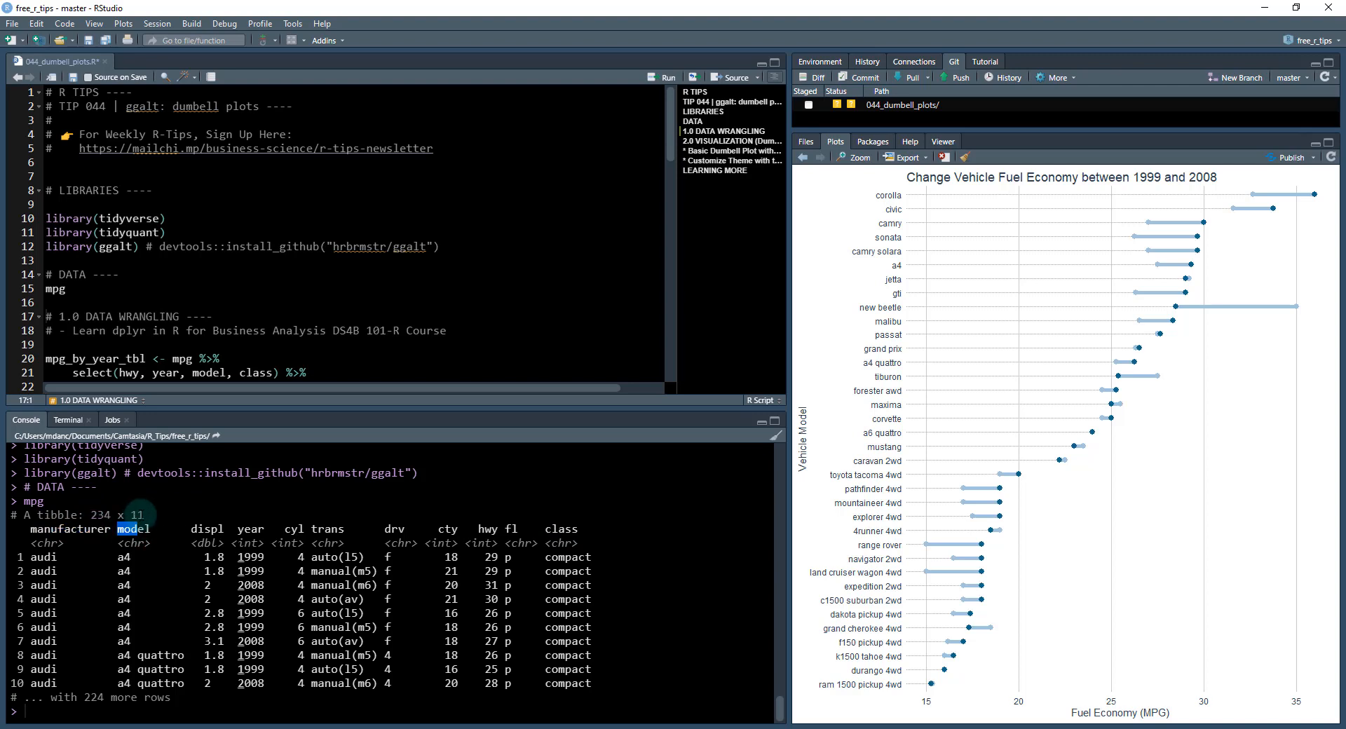
pyautogui.doubleClick(251, 528)
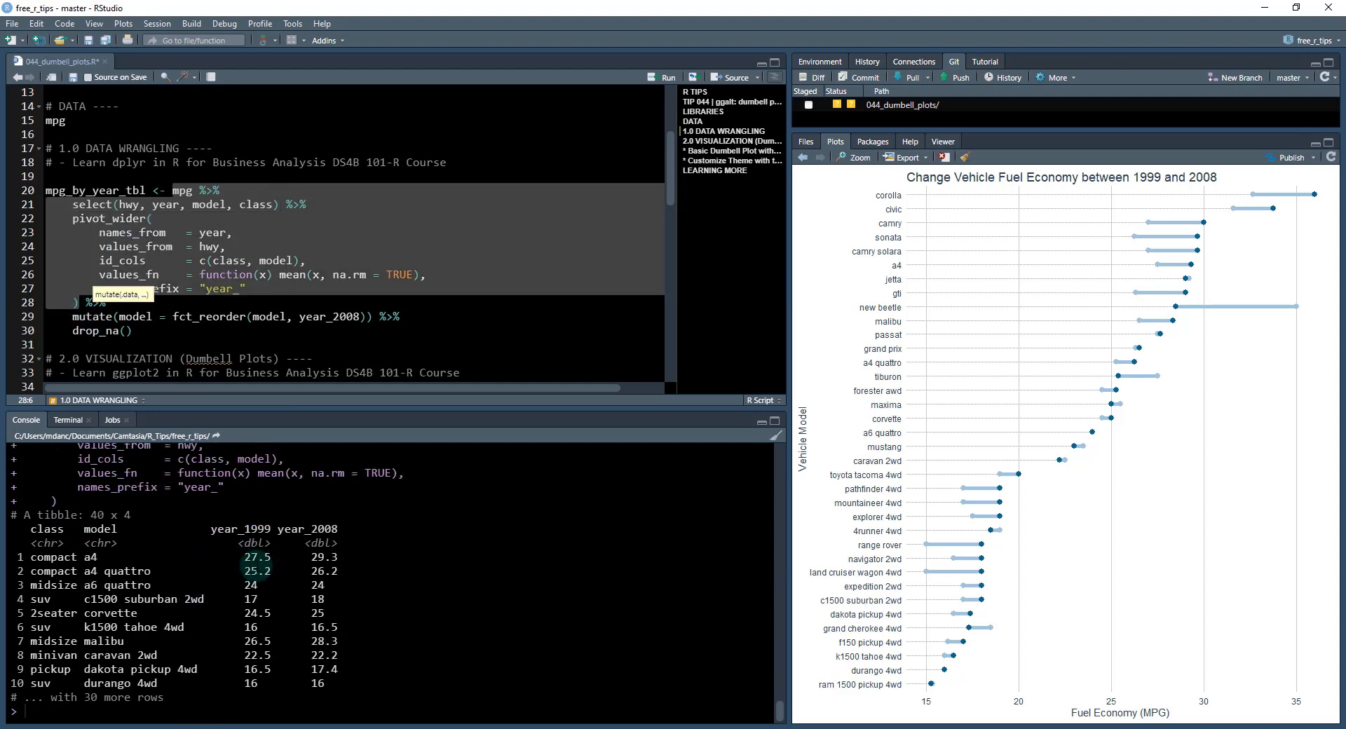
pyautogui.moveTo(195, 267)
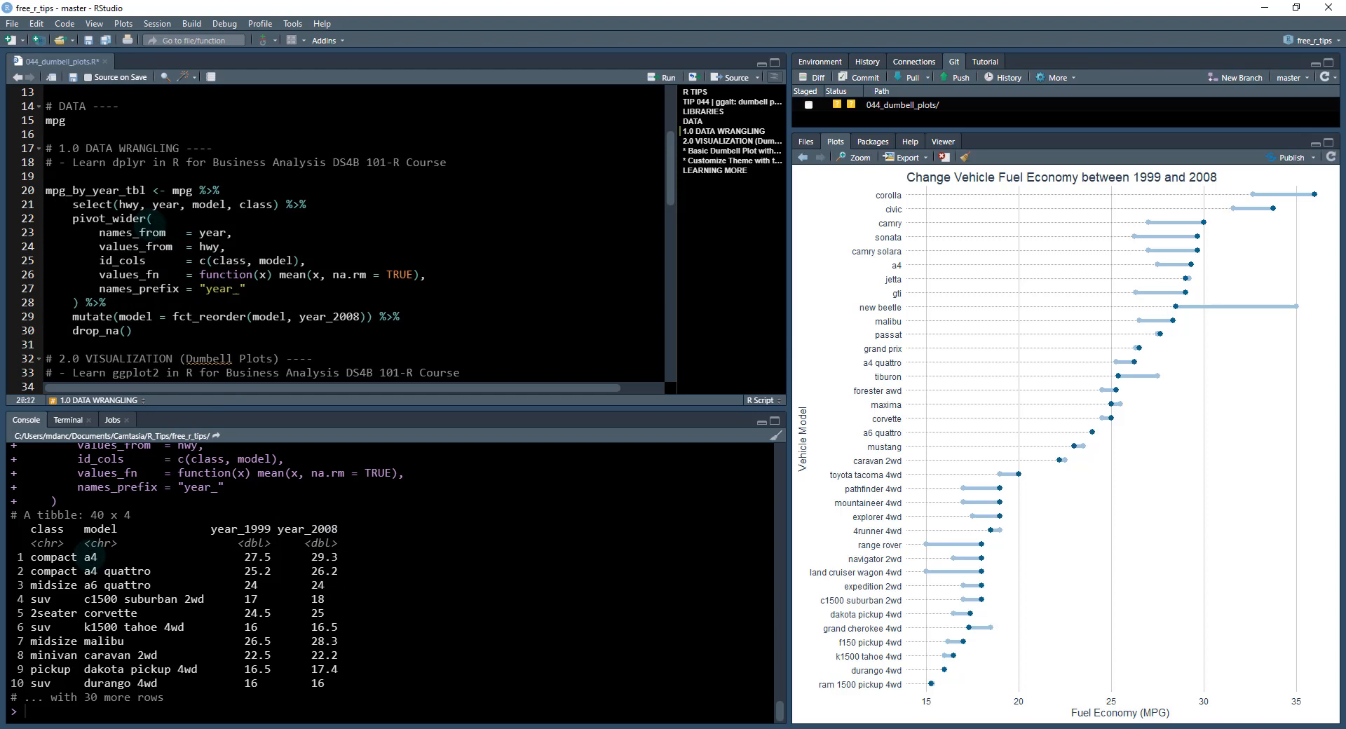
# Step: Run the wrangling pipeline creating mpg_by_year_tbl with year_1999 and year_2008 columns, 36 rows
pyautogui.click(383, 316)
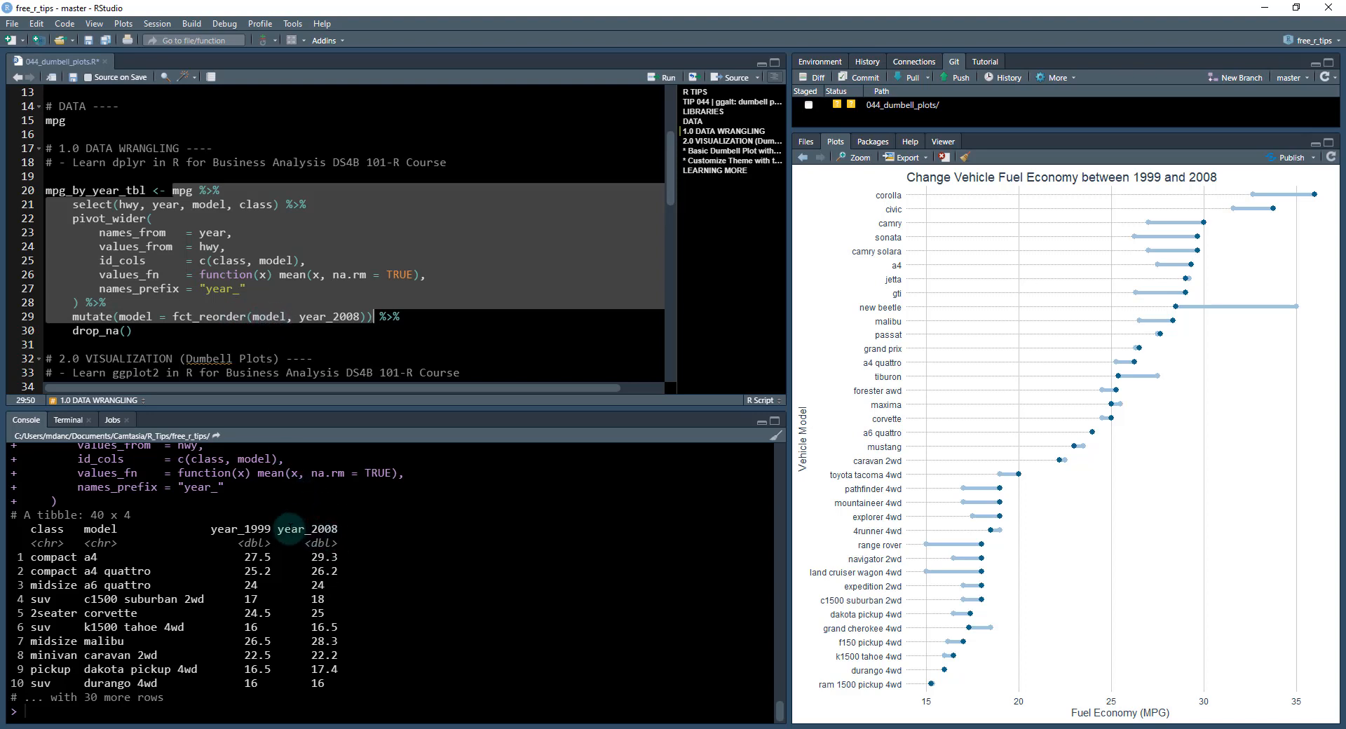
pyautogui.doubleClick(311, 528)
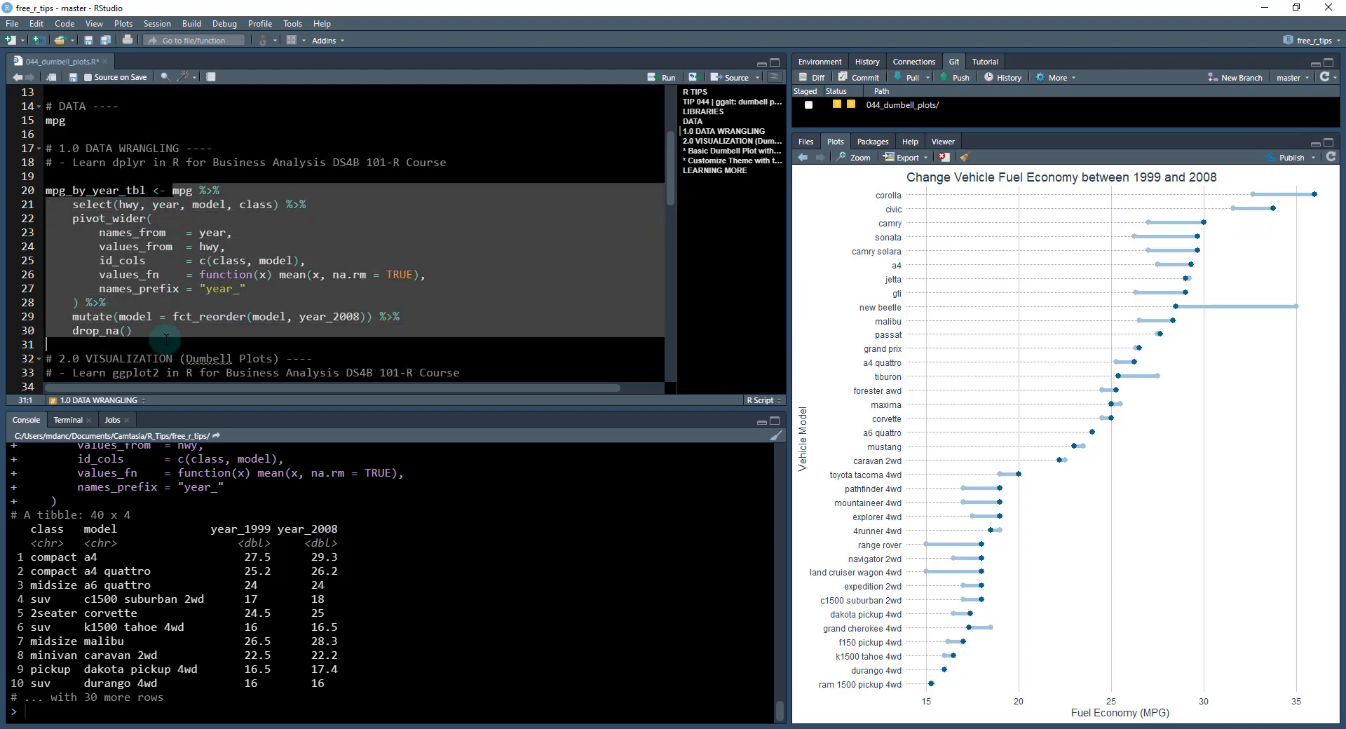
pyautogui.click(123, 331)
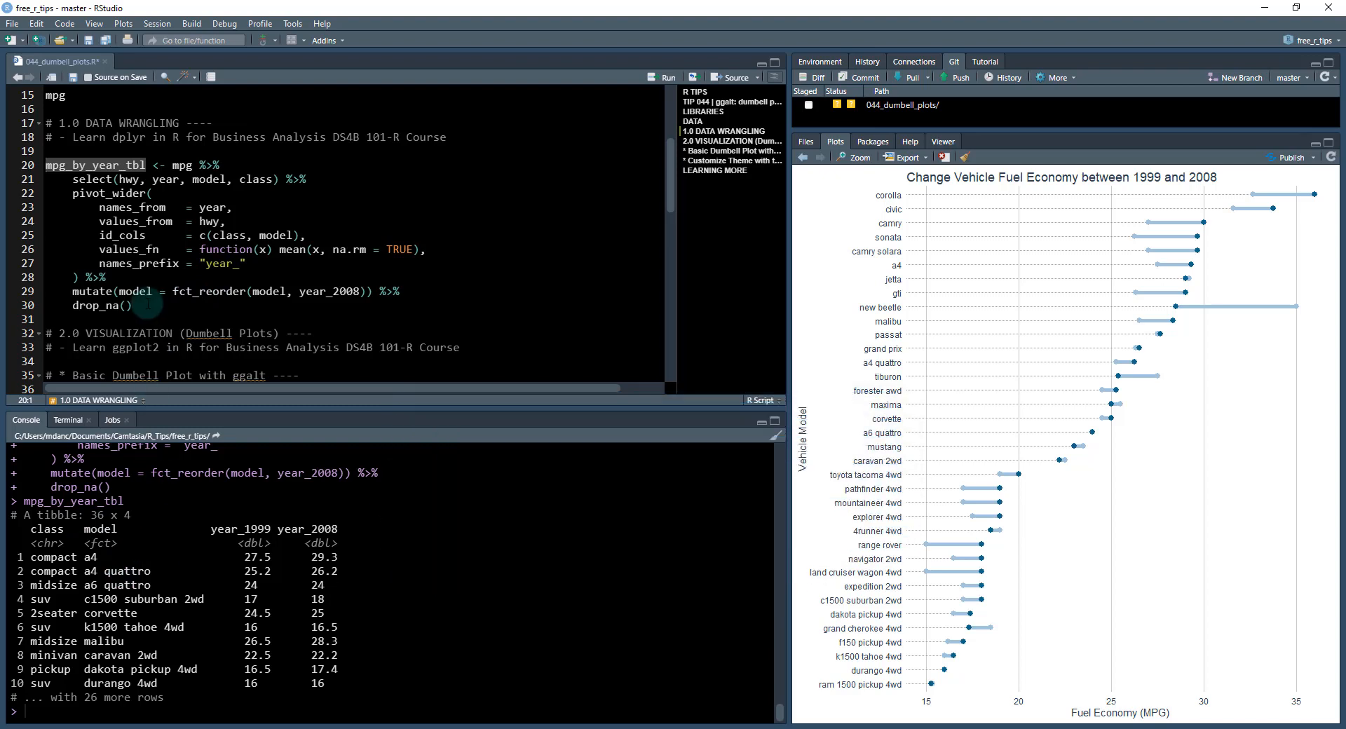
pyautogui.scroll(-3)
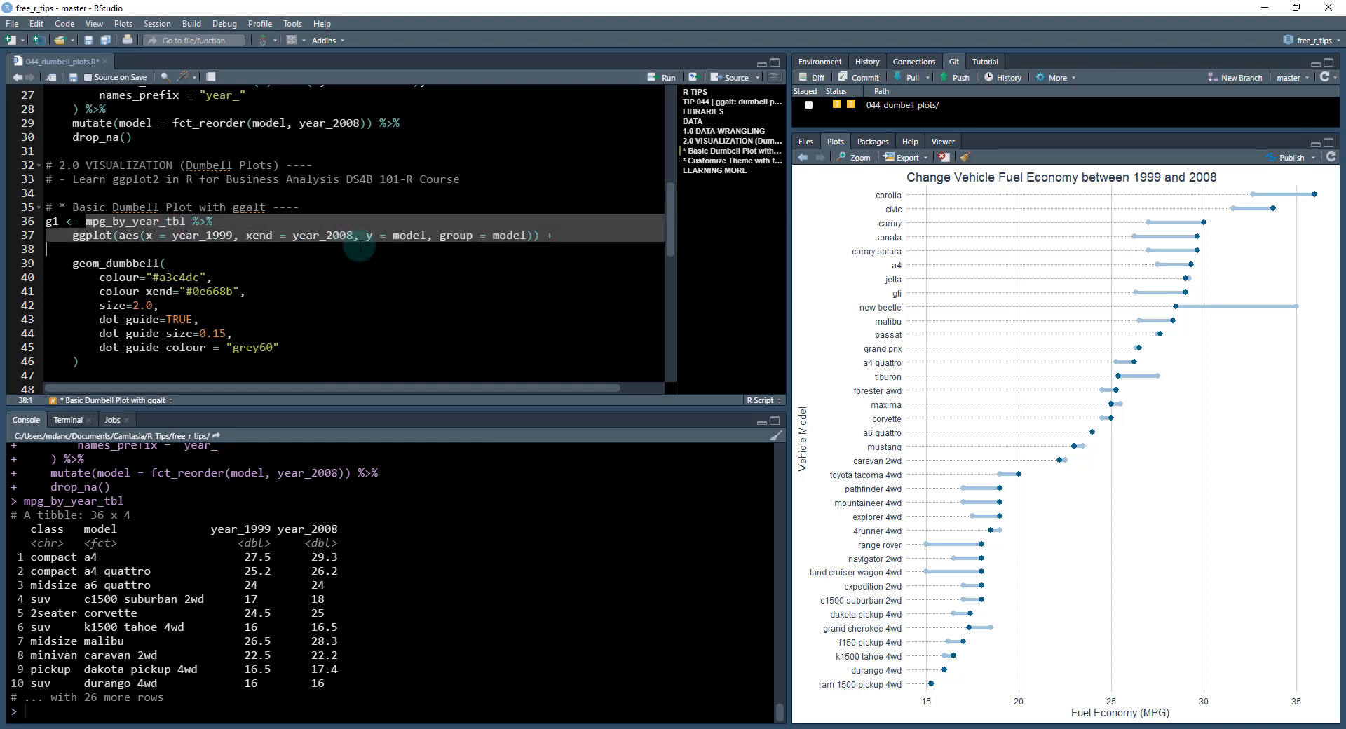
pyautogui.click(546, 236)
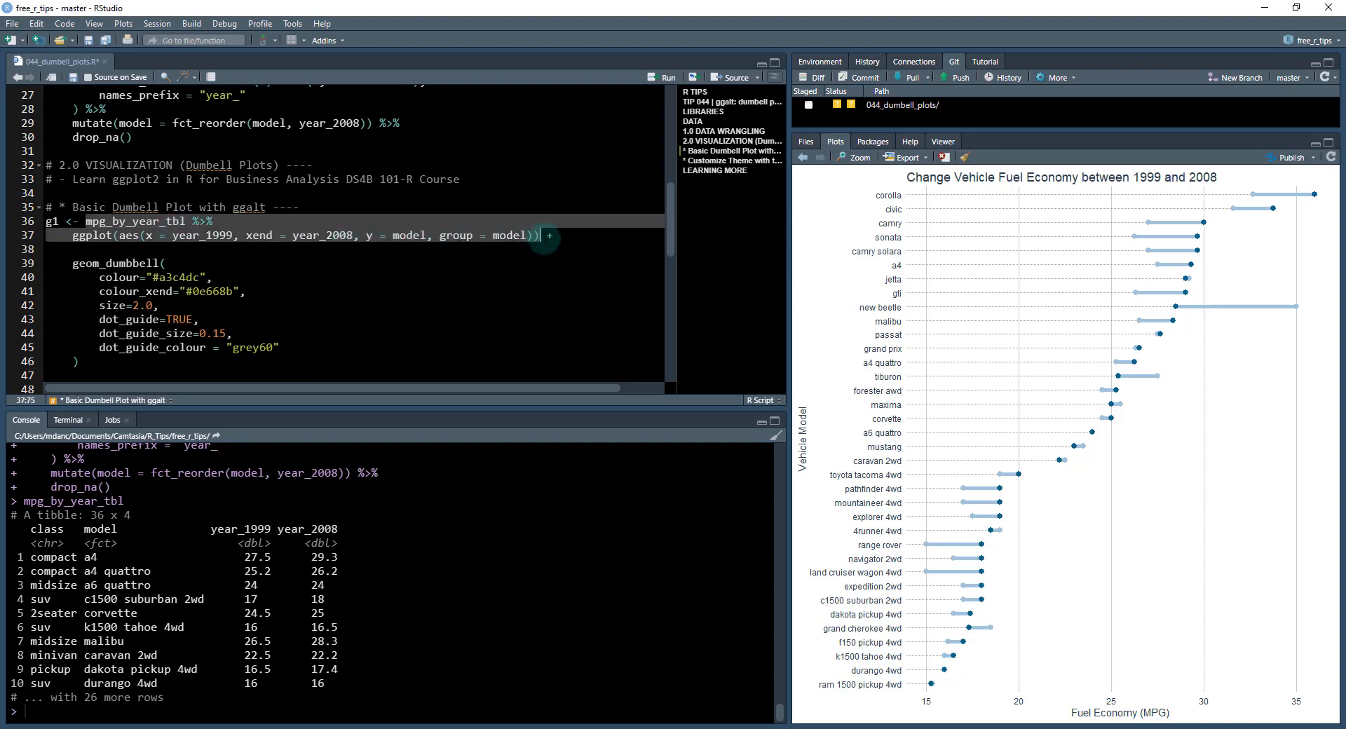
pyautogui.click(662, 76)
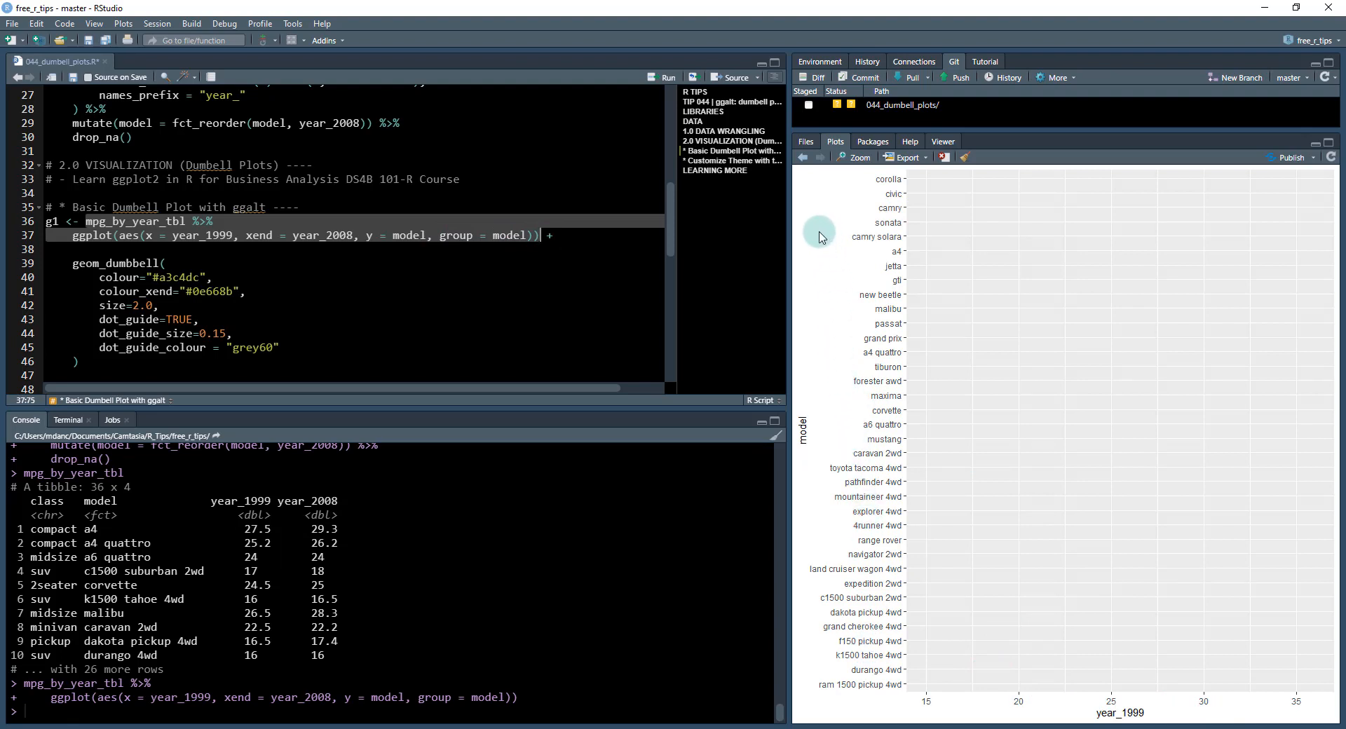
pyautogui.moveTo(556, 313)
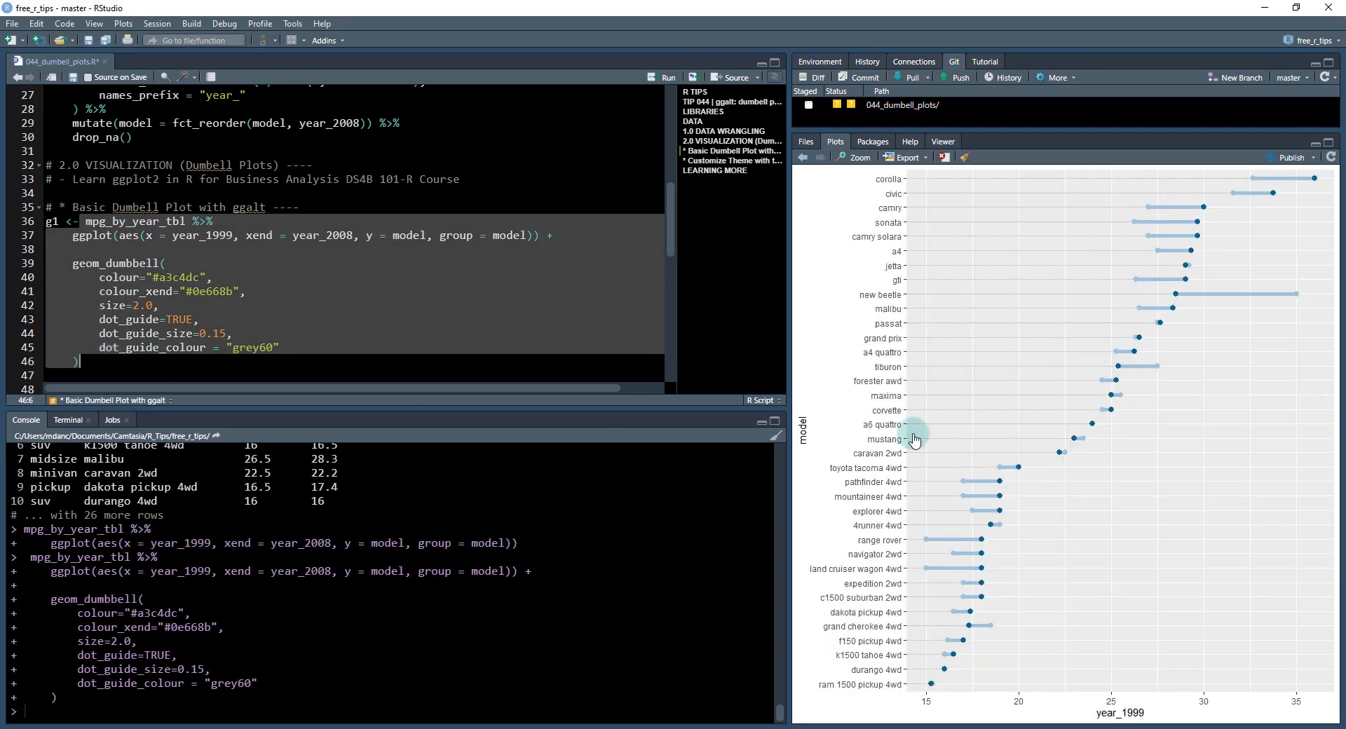
pyautogui.moveTo(1251, 180)
pyautogui.write('g1')
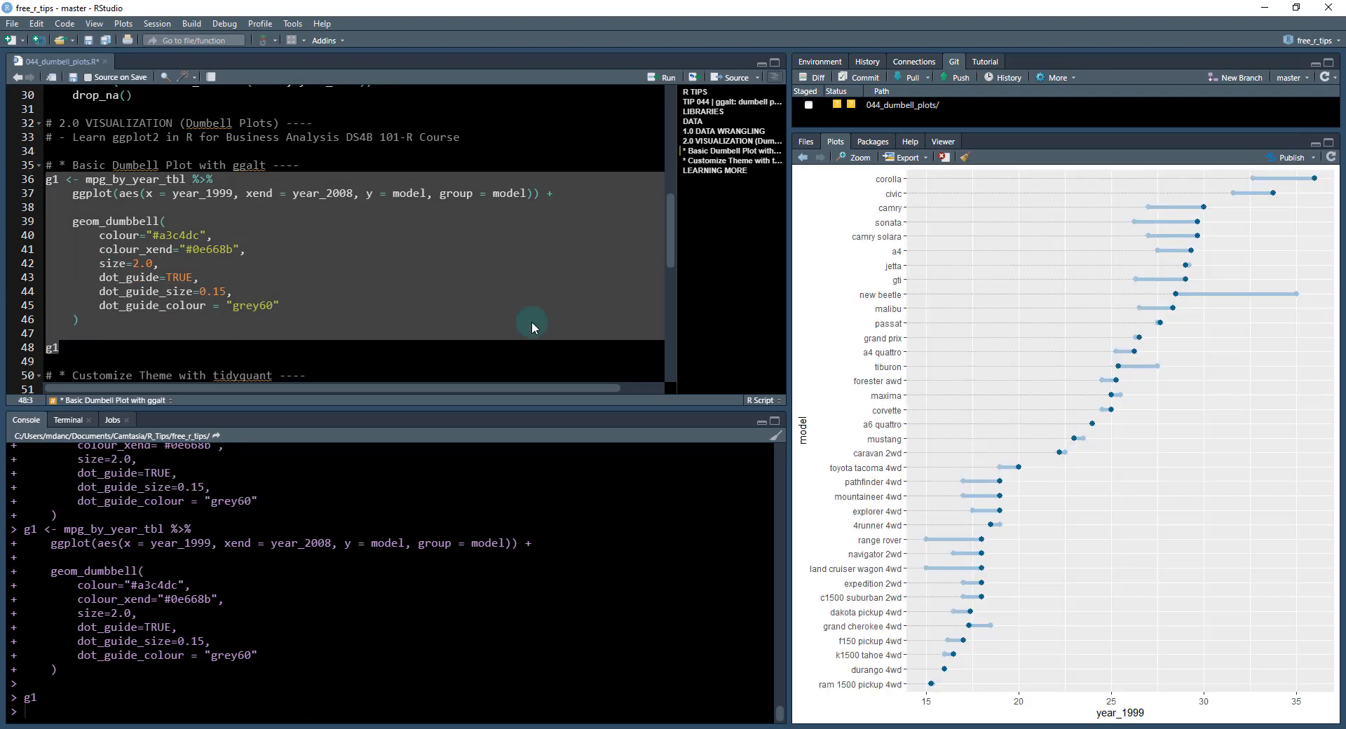
pyautogui.moveTo(212, 309)
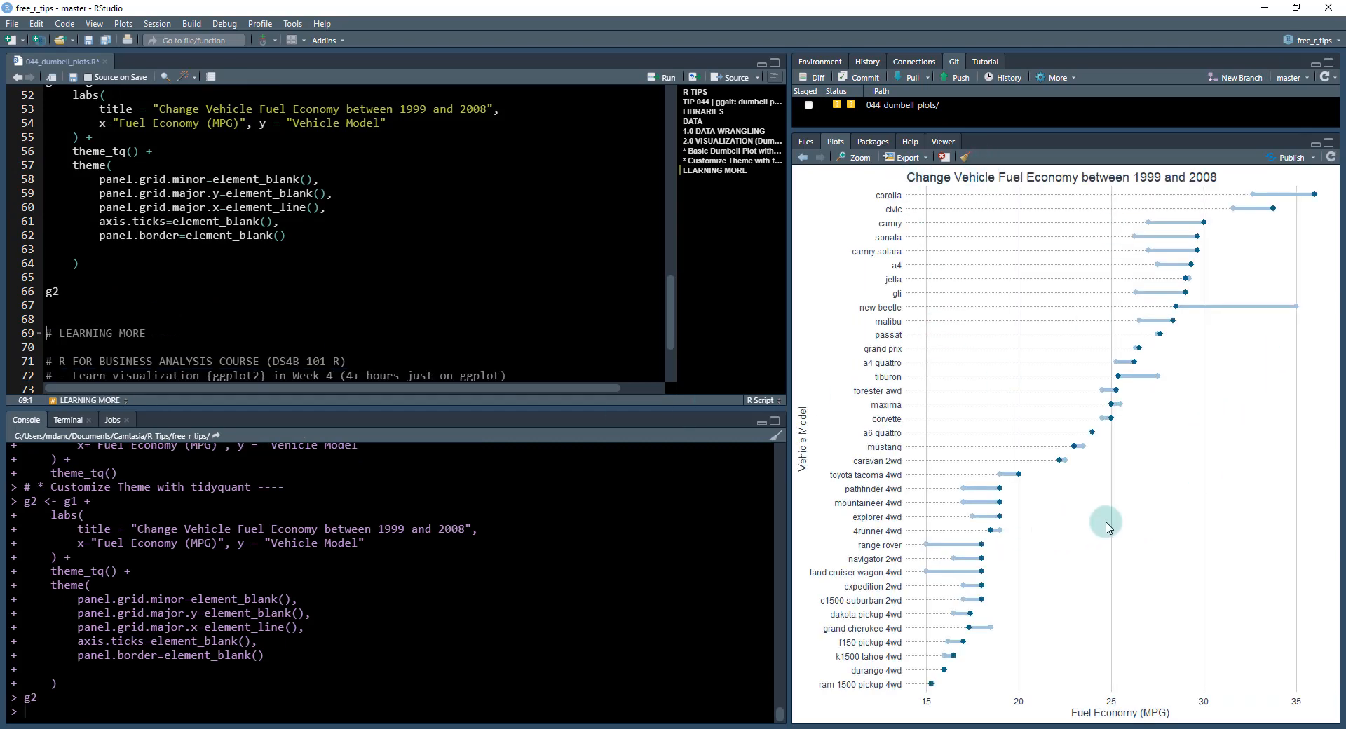
pyautogui.moveTo(960, 371)
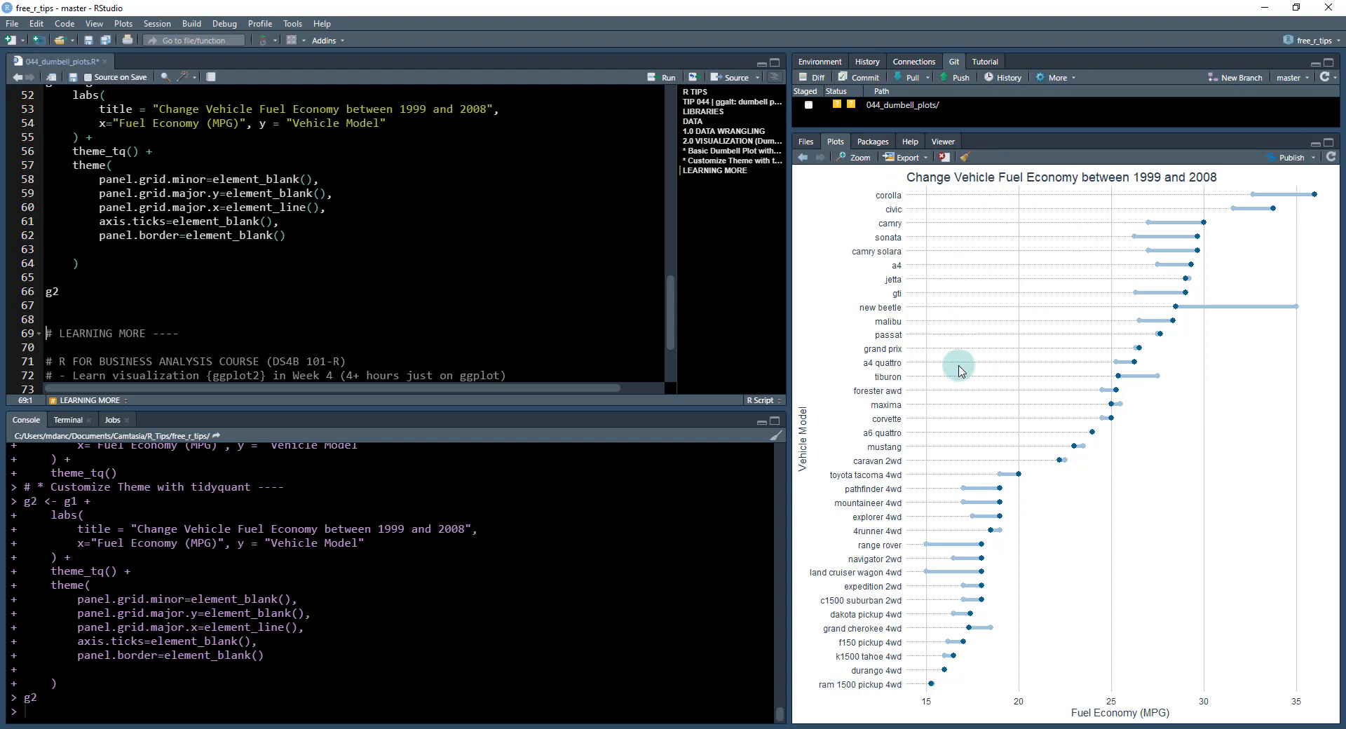
pyautogui.moveTo(915, 236)
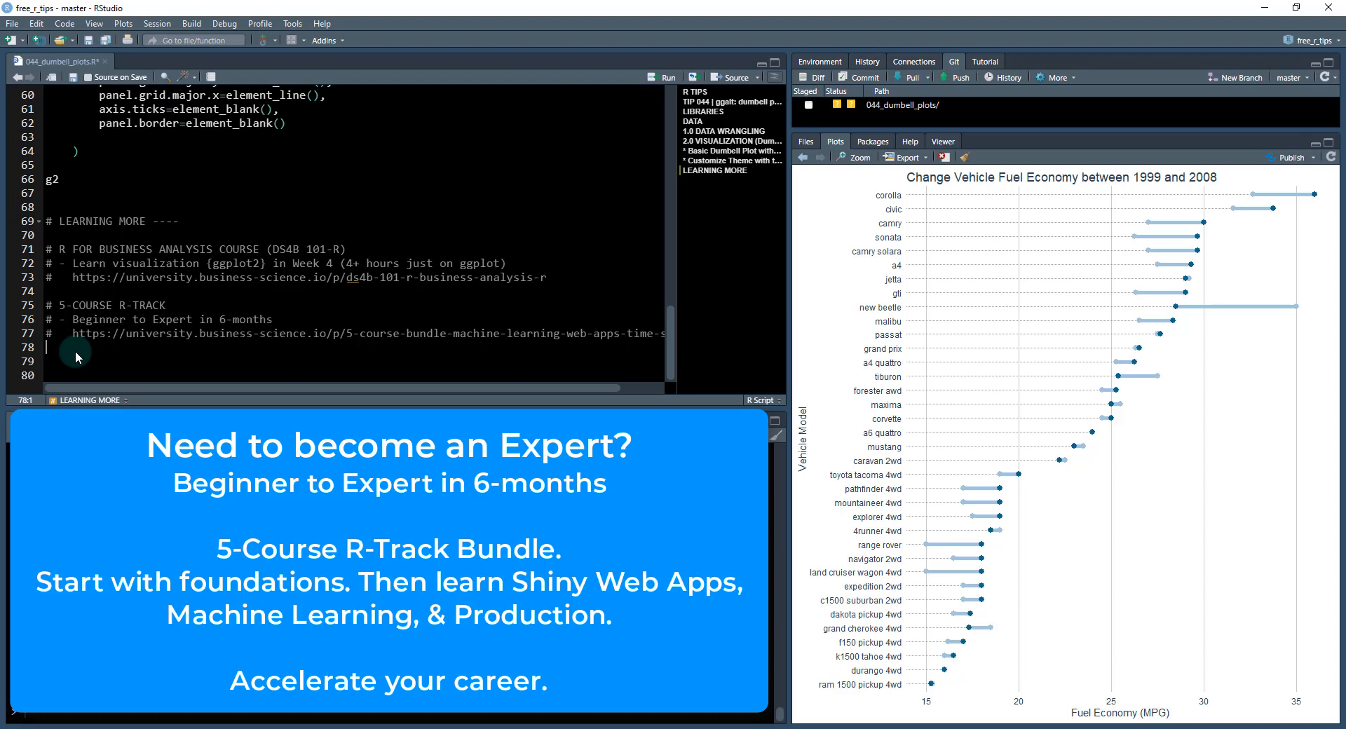
pyautogui.click(76, 356)
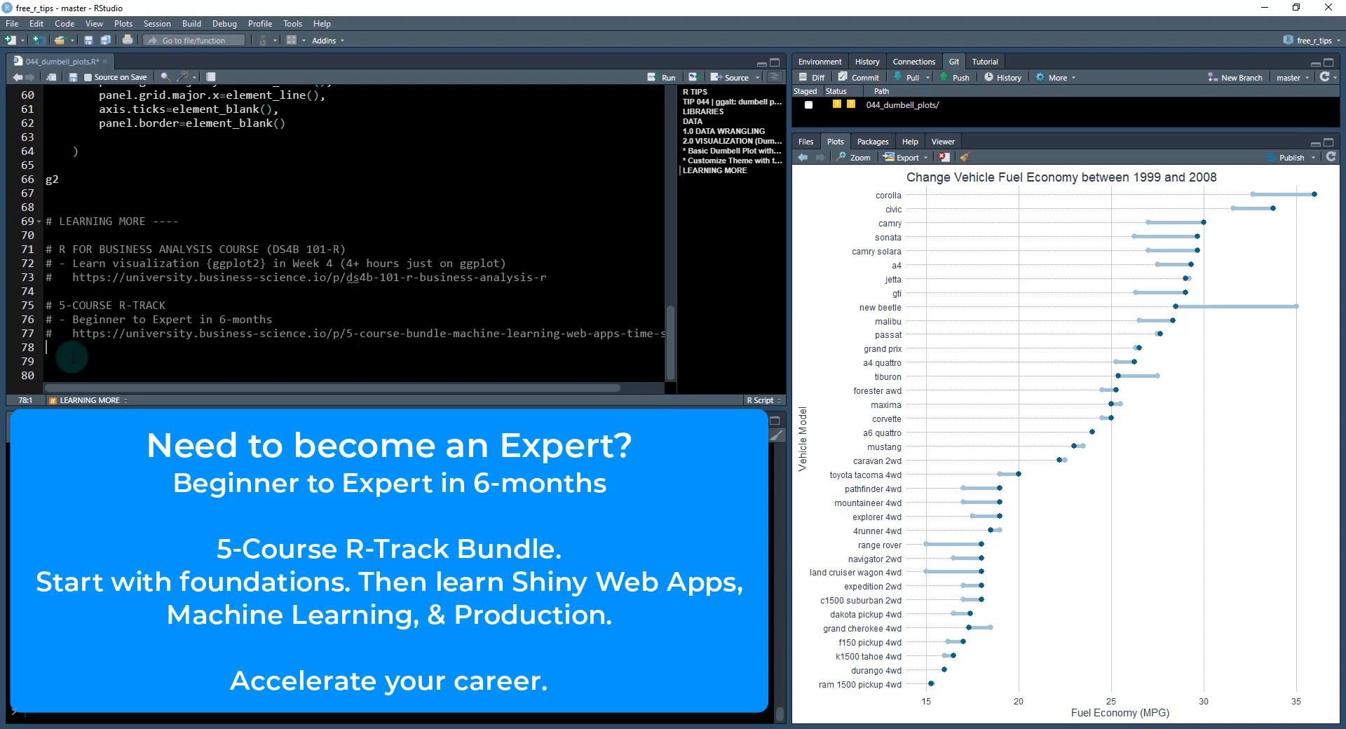